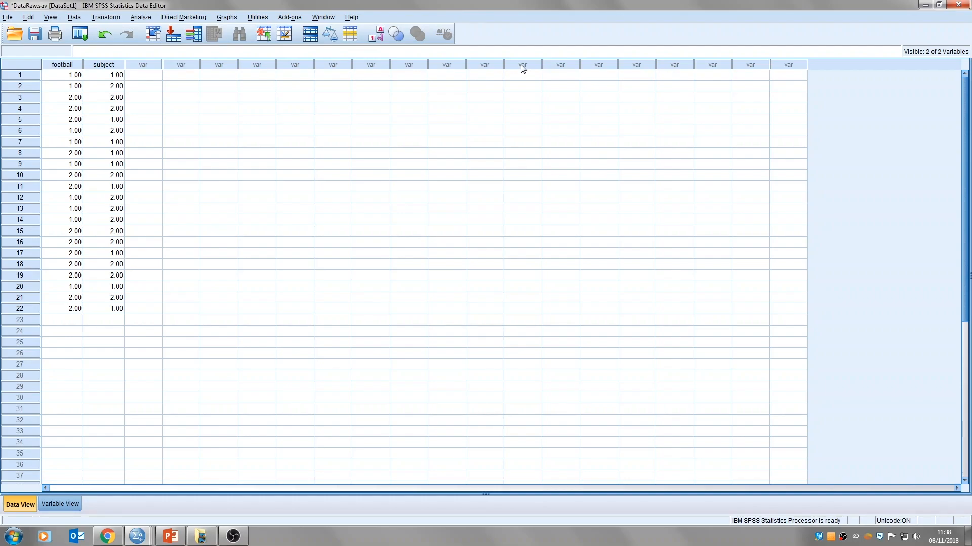
Inspect the Freq, football and subject columns, toggling value labels on and back to numeric codes
left_click(62, 63)
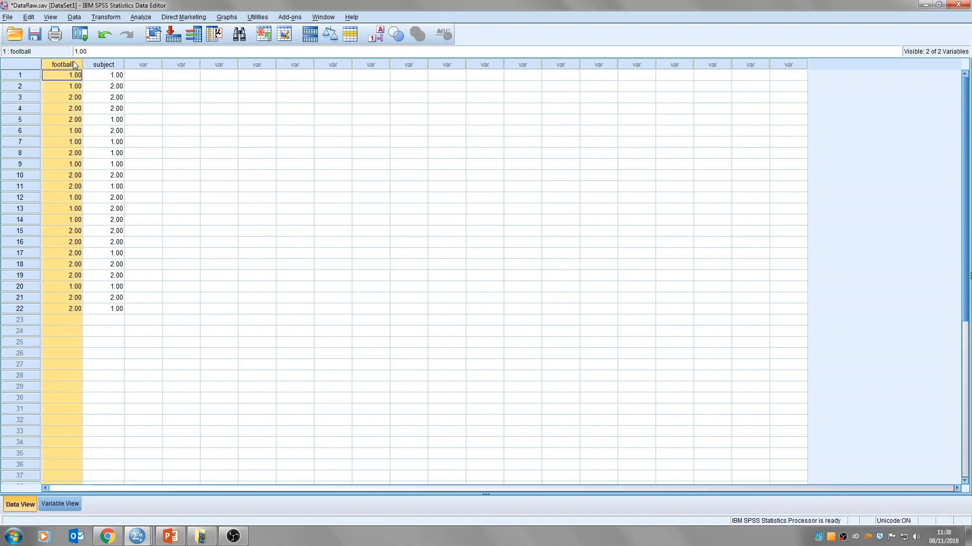
left_click(103, 75)
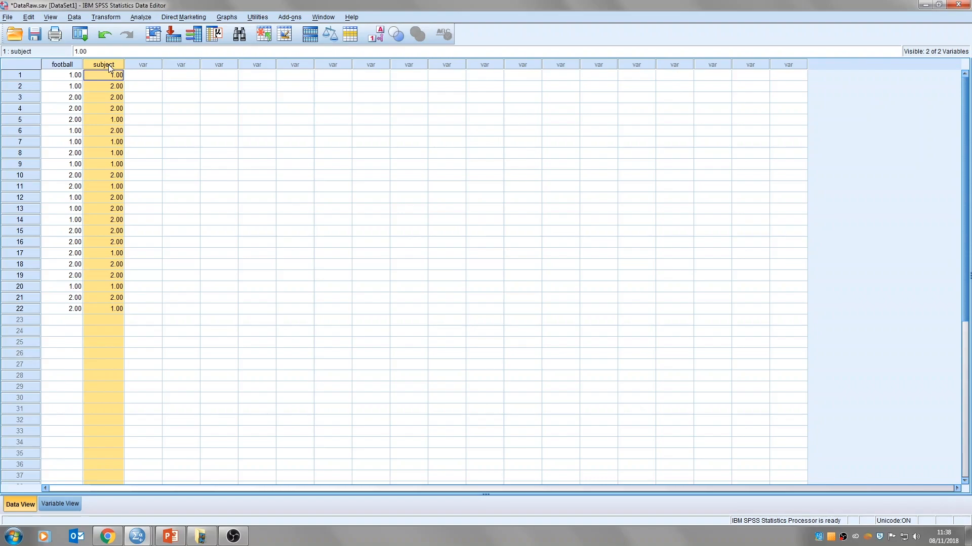
left_click(61, 74)
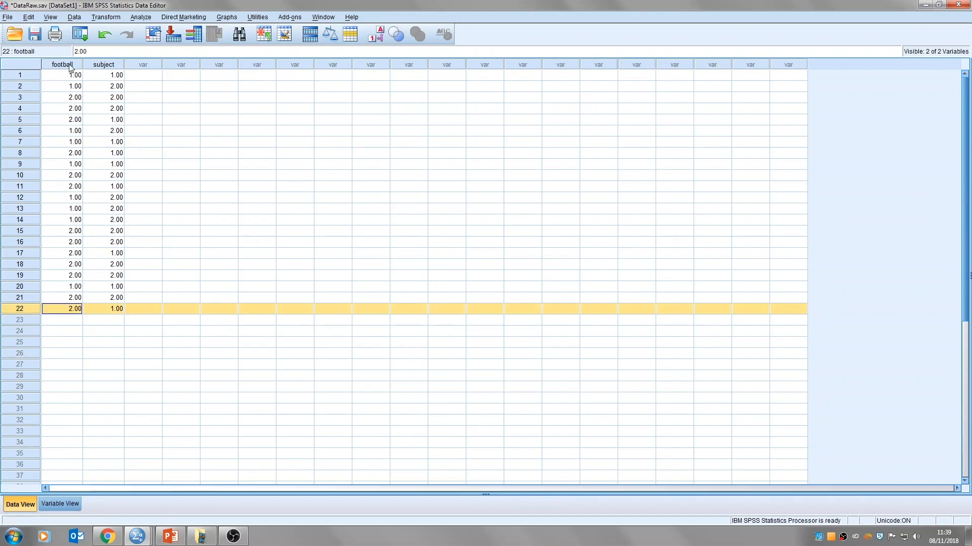
left_click(381, 34)
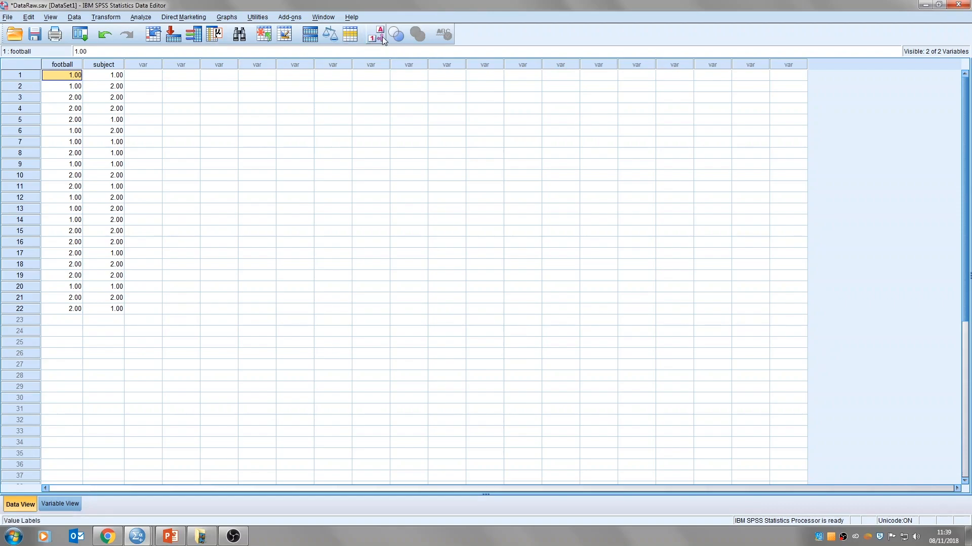
mouse_move(381, 35)
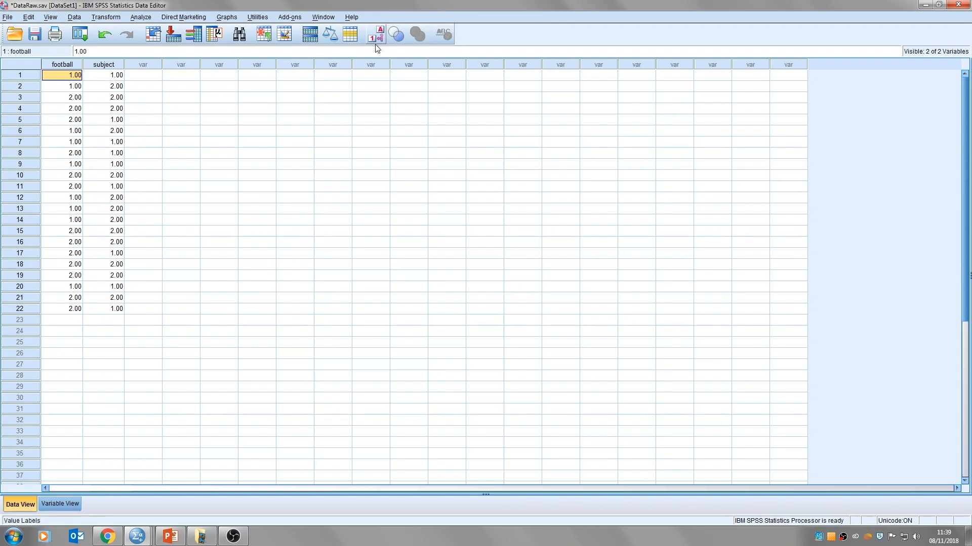
left_click(378, 35)
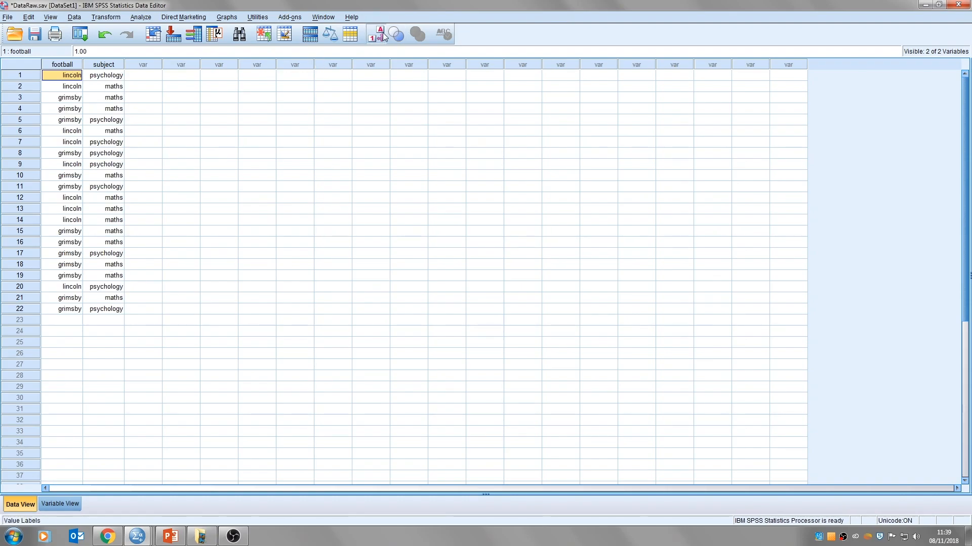
left_click(379, 34)
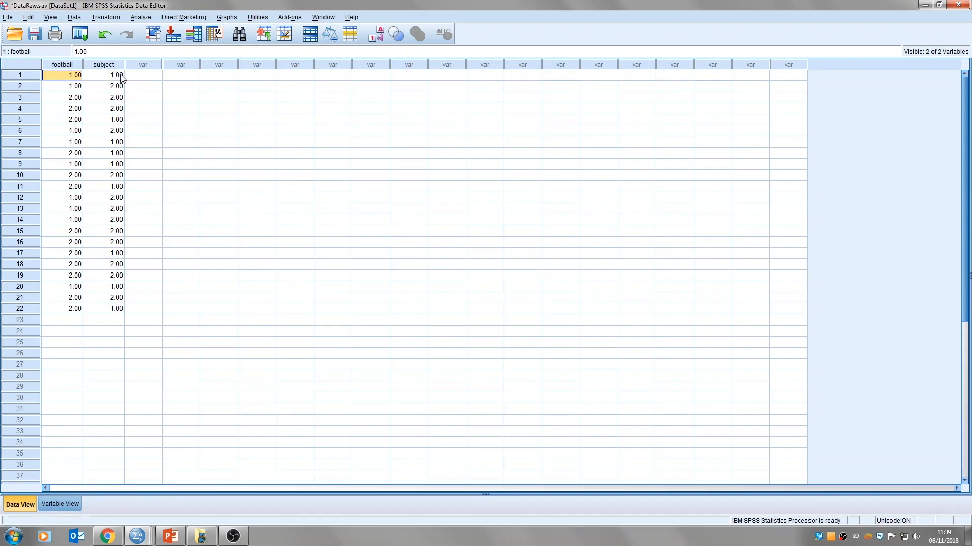
mouse_move(372, 34)
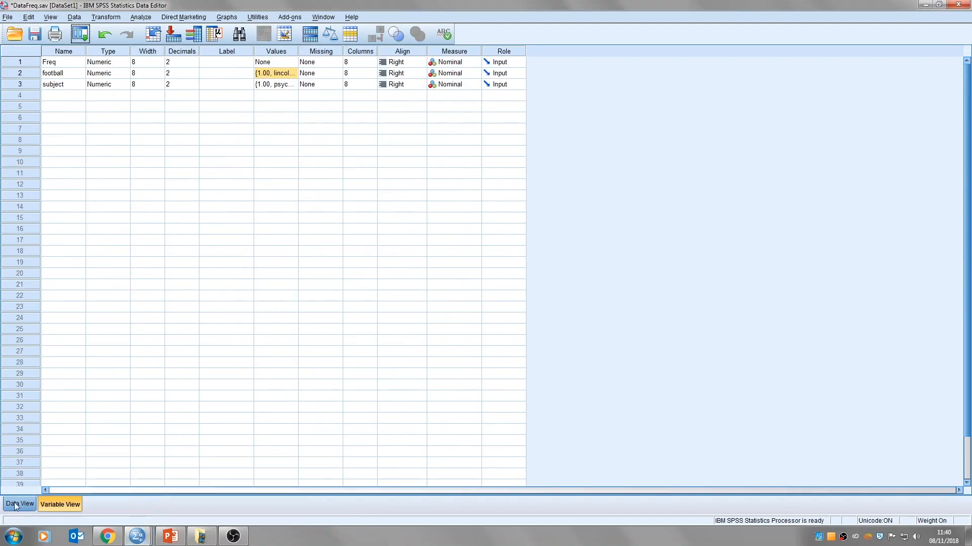
Show the data grid and review the four cases' Freq, football and subject values
left_click(20, 504)
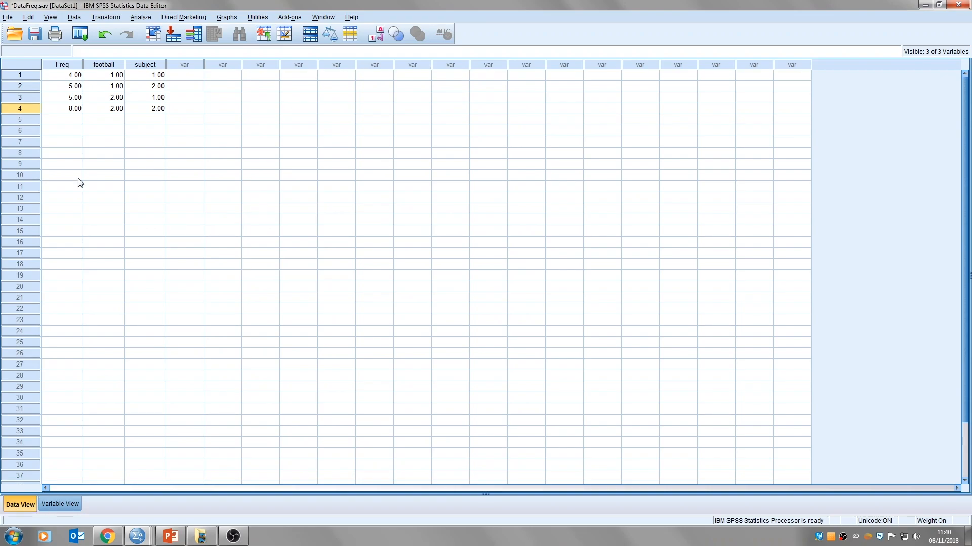
mouse_move(152, 419)
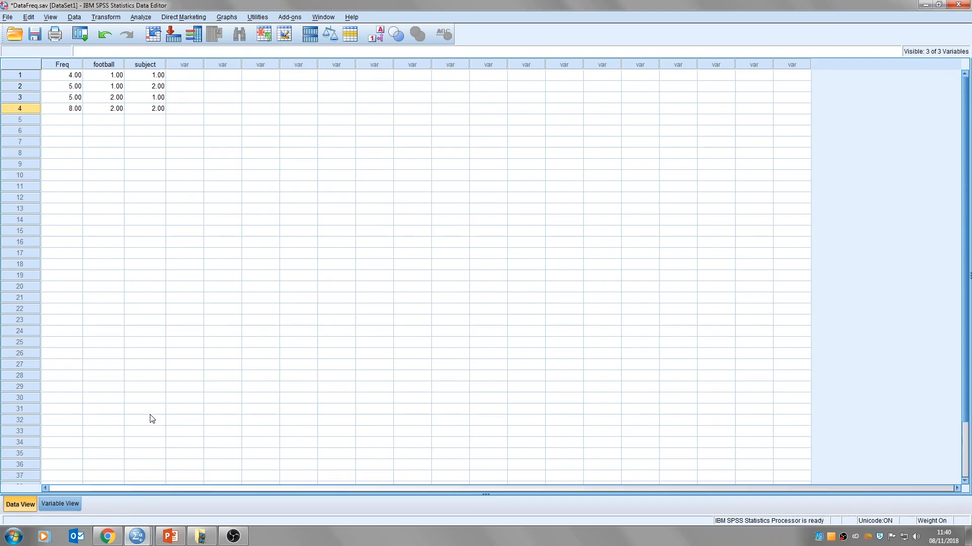
mouse_move(184, 386)
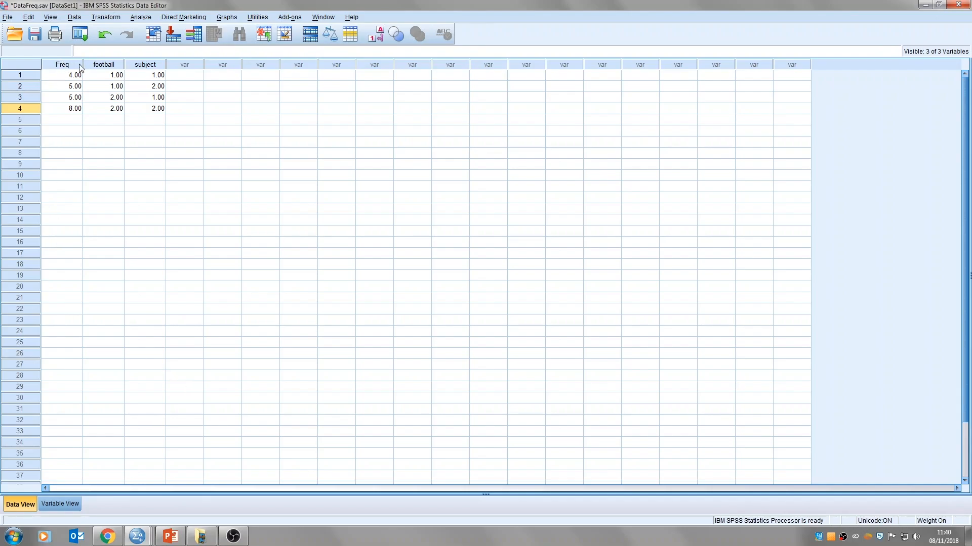
left_click(61, 64)
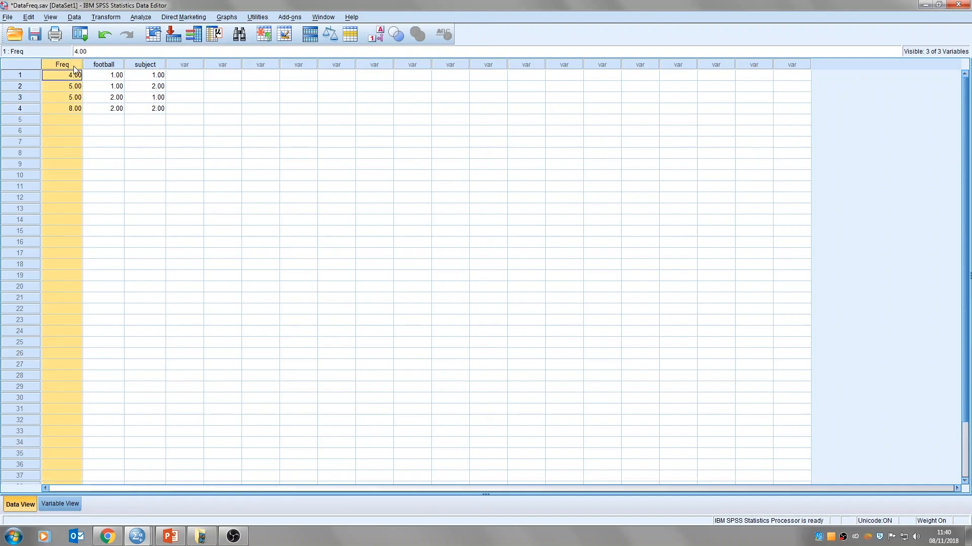
left_click(103, 75)
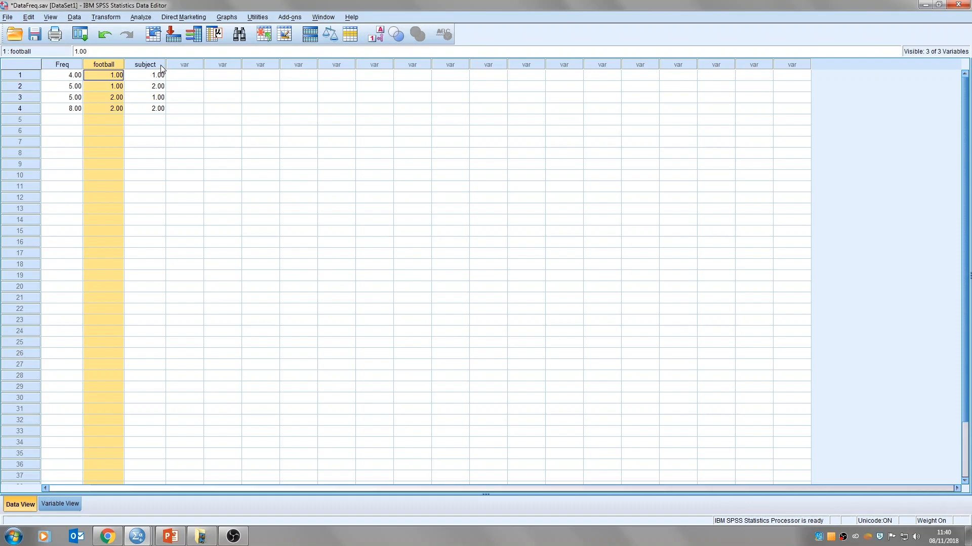
left_click(145, 75)
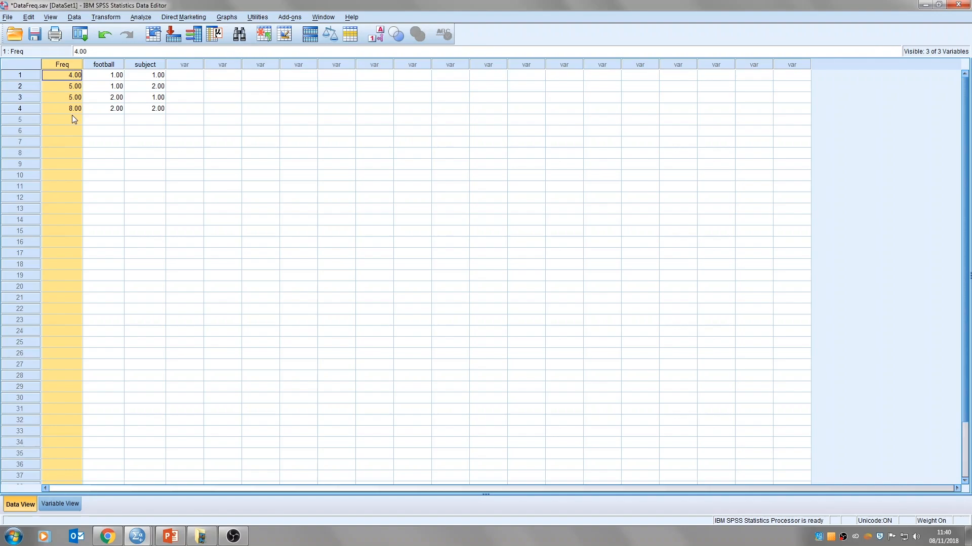
mouse_move(153, 70)
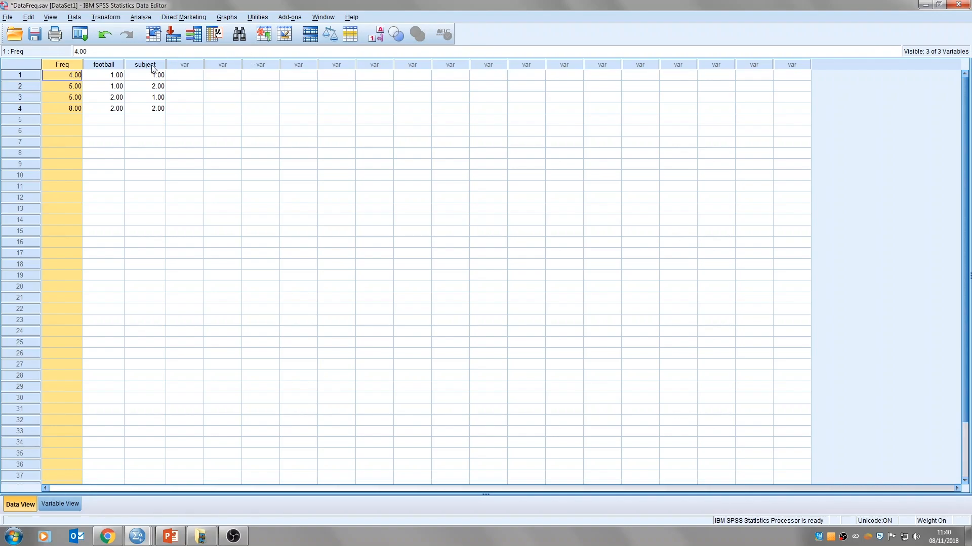
left_click(19, 75)
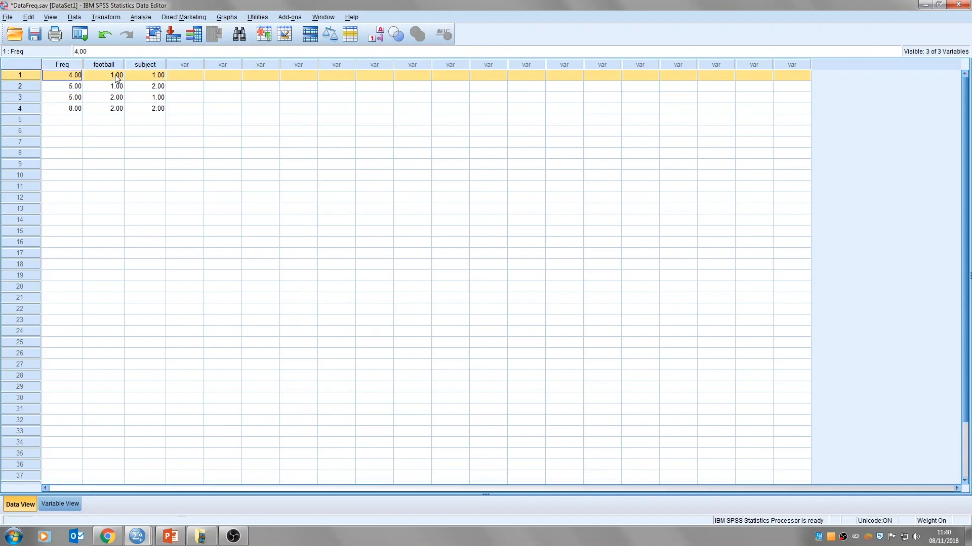
left_click(379, 34)
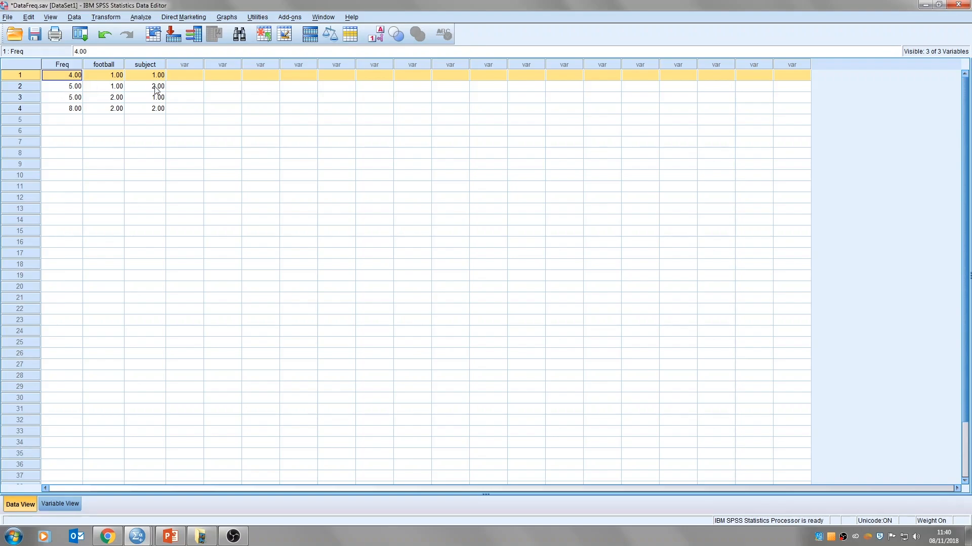
mouse_move(71, 105)
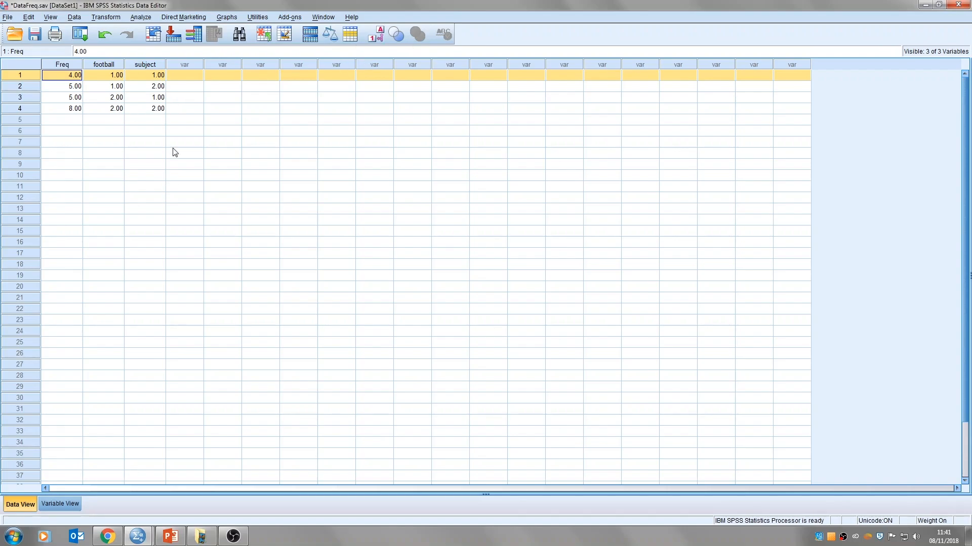
left_click(116, 75)
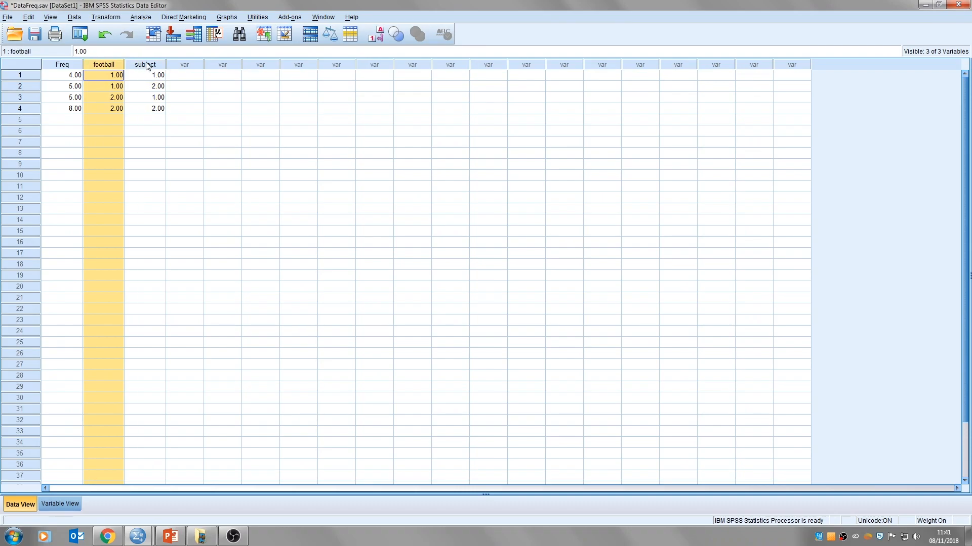
left_click(145, 75)
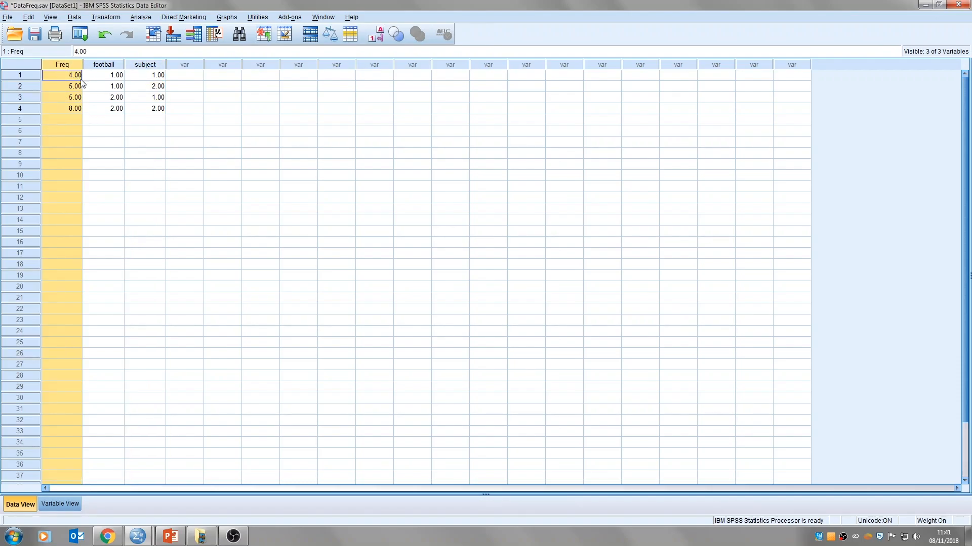
mouse_move(54, 154)
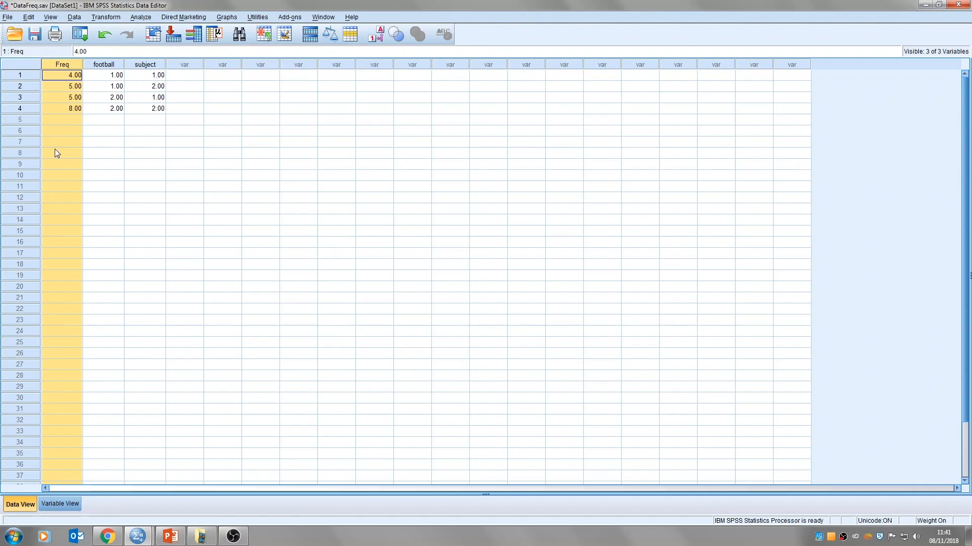
Weight the cases by the Freq variable via Data > Weight Cases
left_click(74, 18)
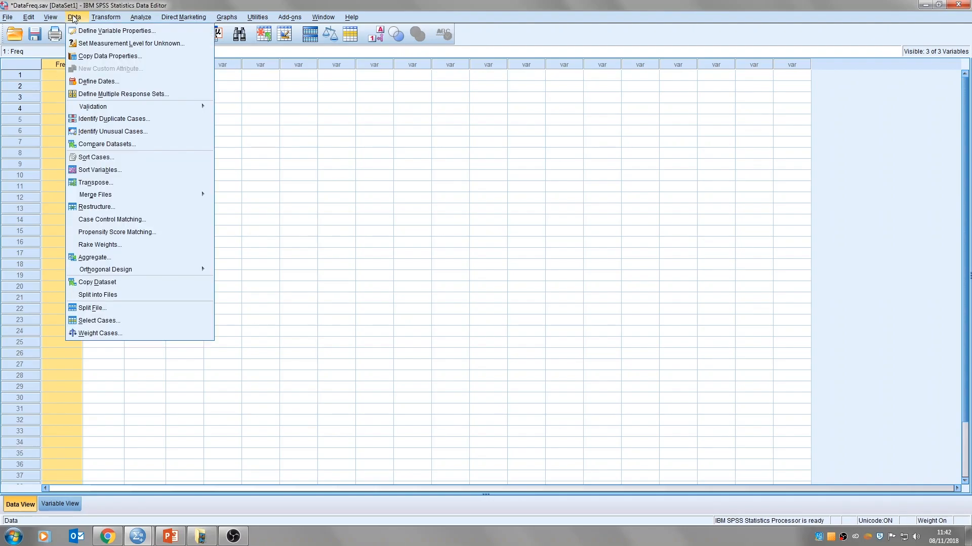
mouse_move(100, 333)
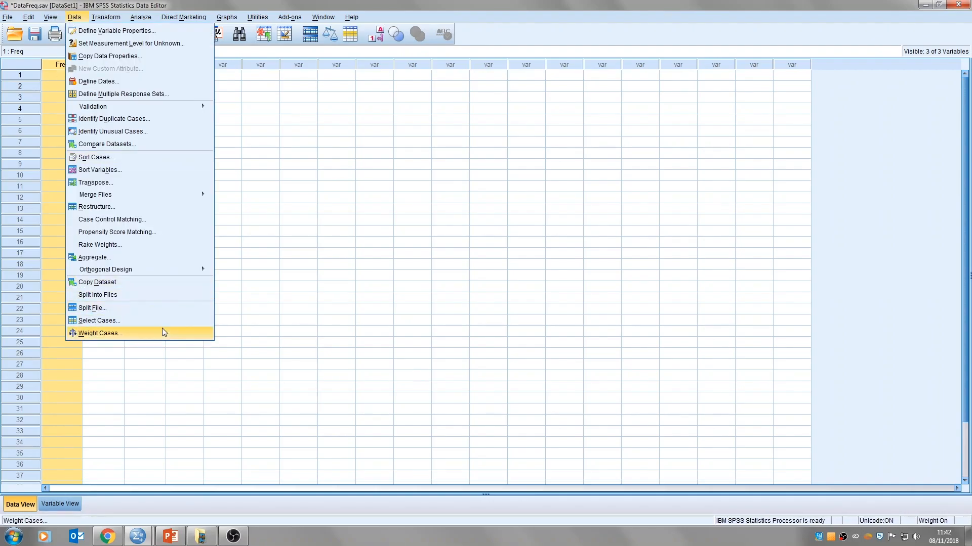
left_click(99, 333)
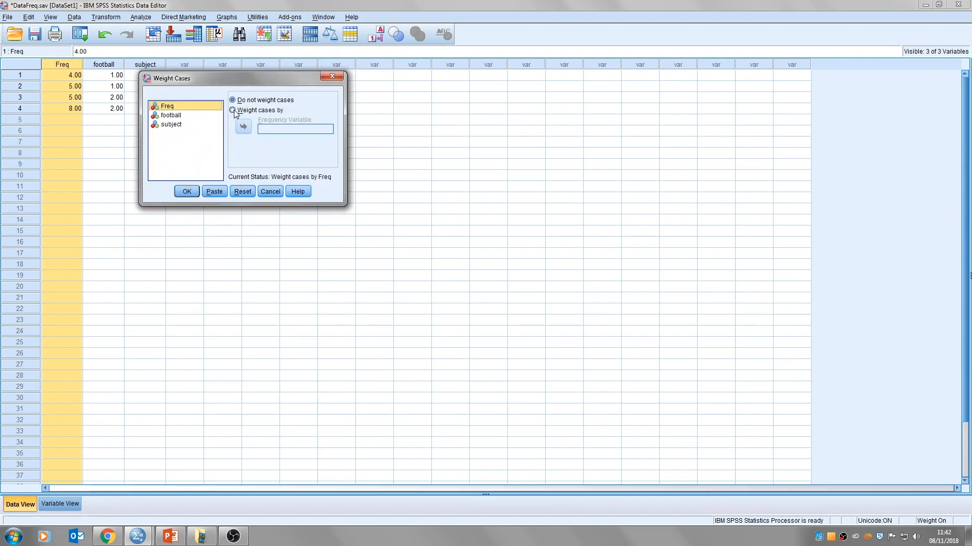
left_click(233, 109)
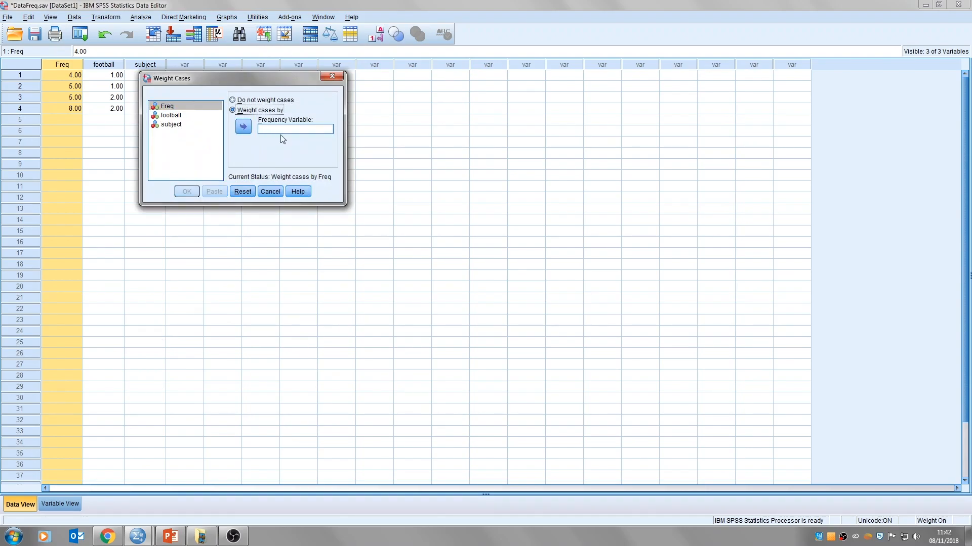
left_click(166, 106)
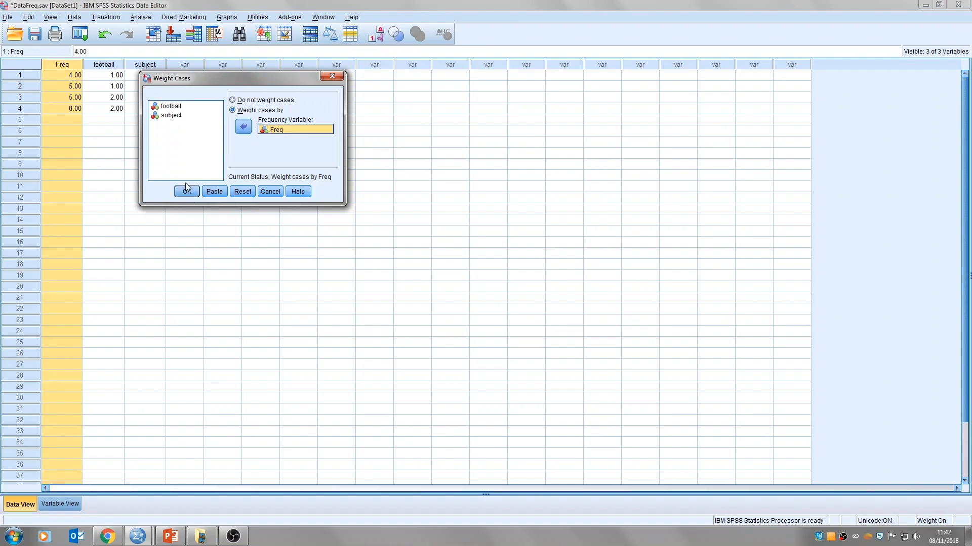
left_click(186, 191)
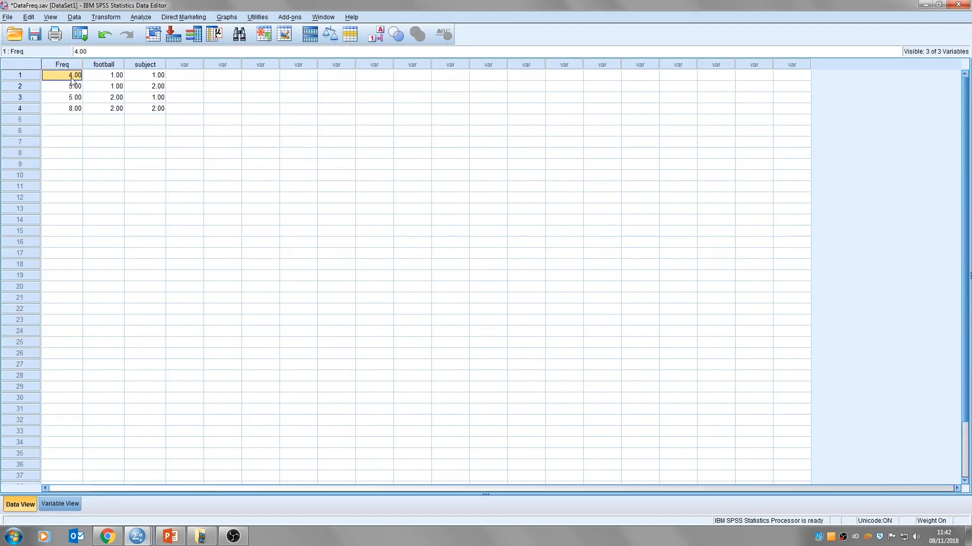
left_click(62, 86)
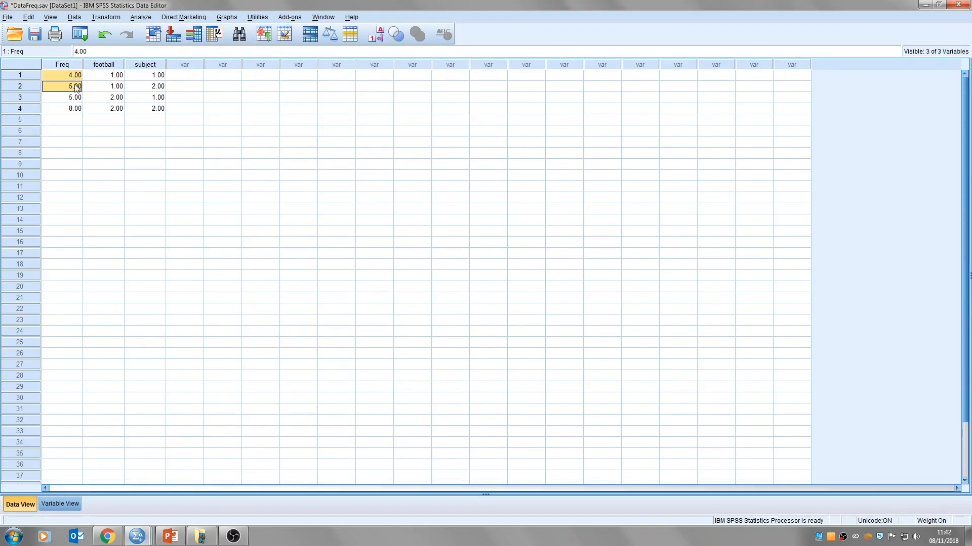
left_click(145, 75)
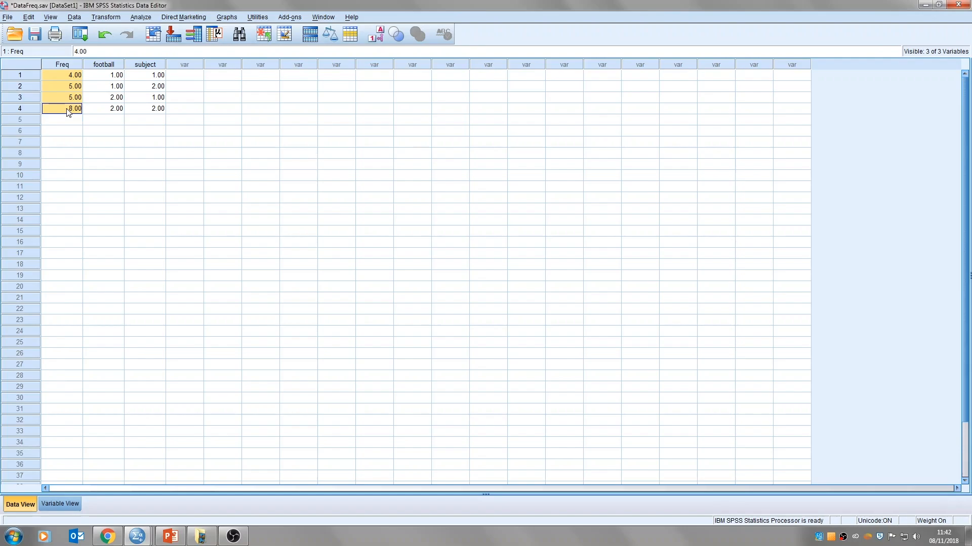
left_click(140, 17)
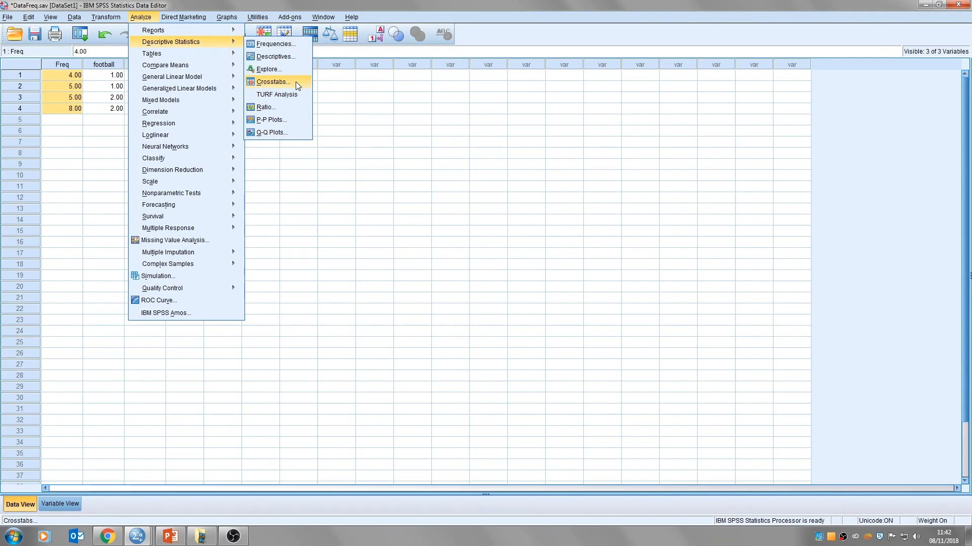
Reset the Crosstabs setup and request the Chi-square statistic
left_click(273, 81)
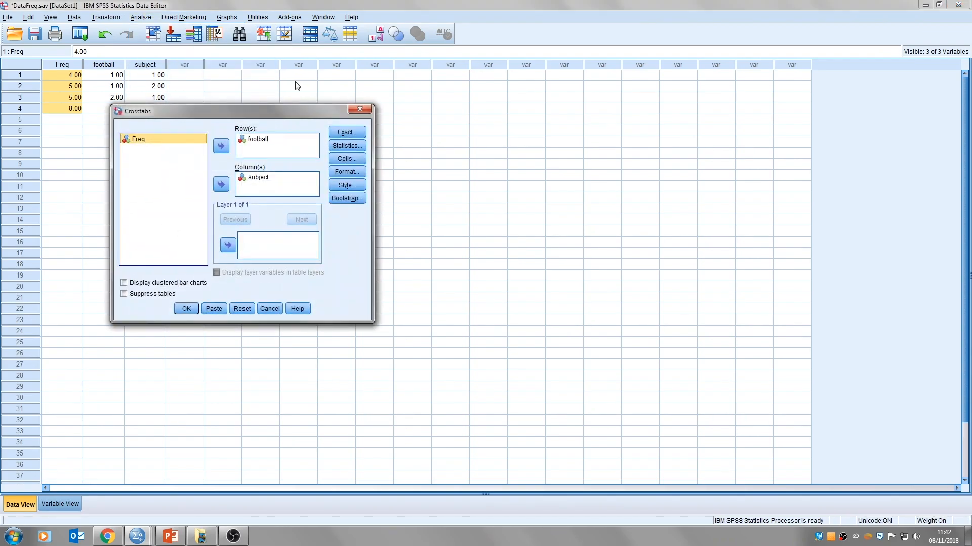
left_click(242, 309)
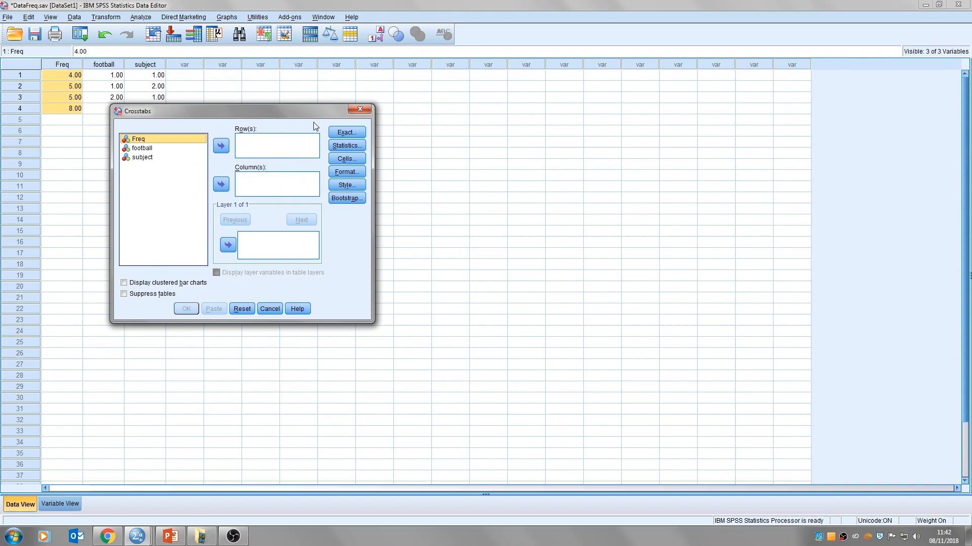
left_click(346, 144)
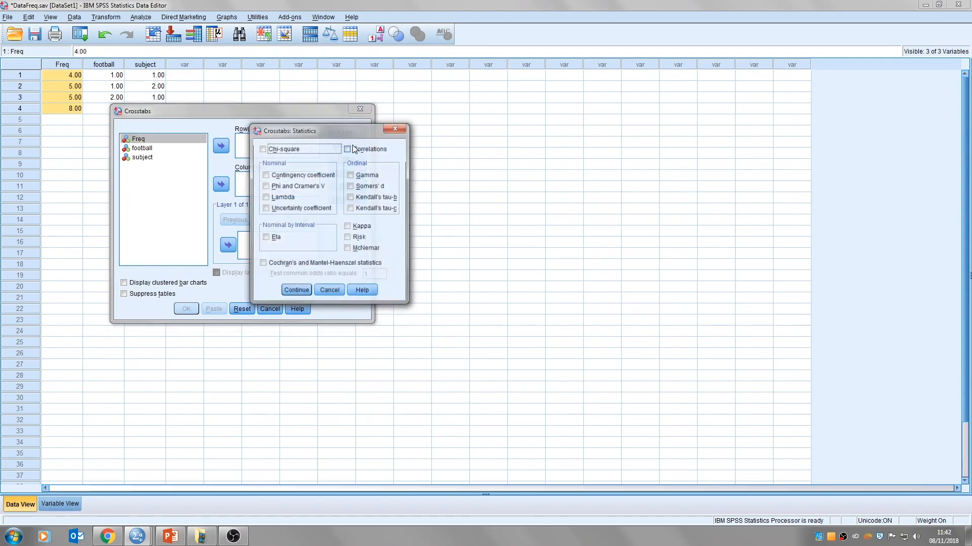
left_click(263, 148)
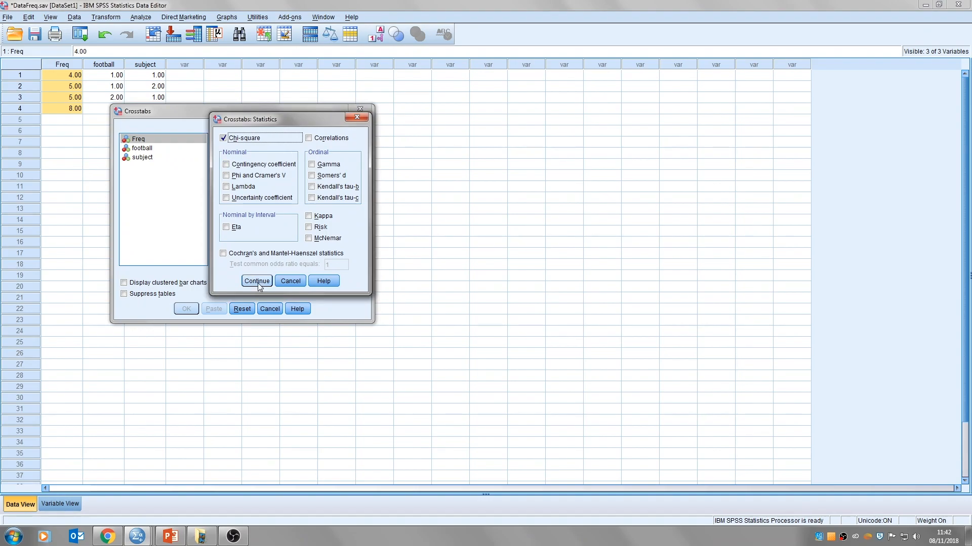
left_click(256, 280)
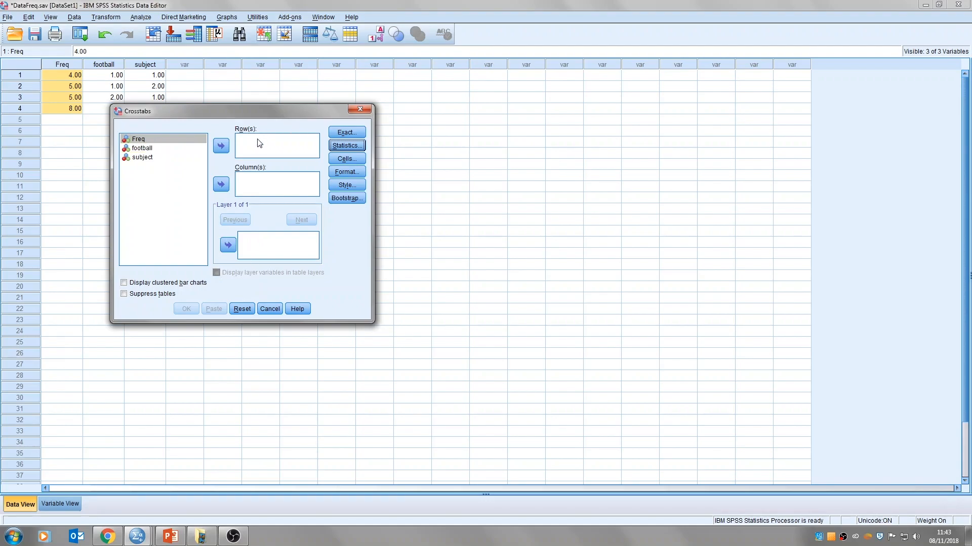
Put football in Row(s) and subject in Column(s) of the crosstab
left_click(142, 148)
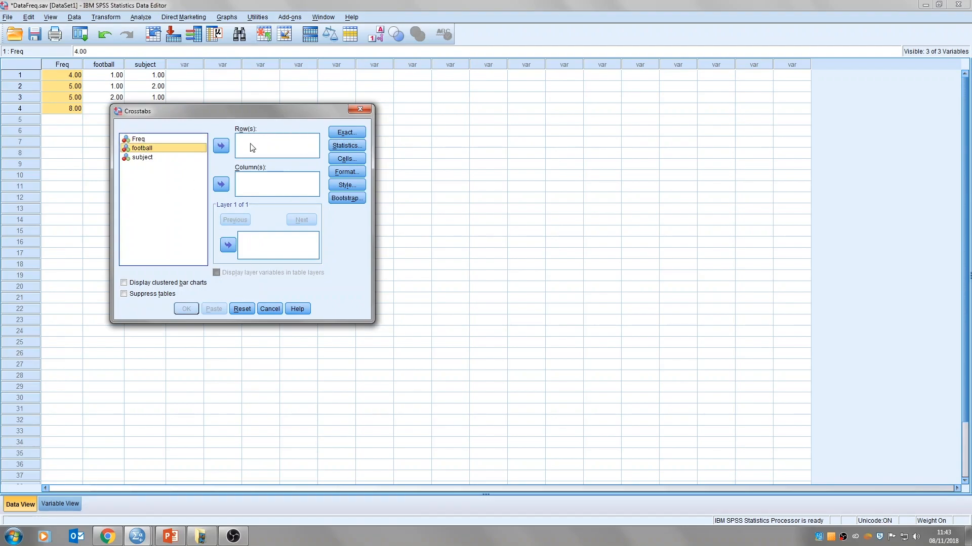
left_click(221, 146)
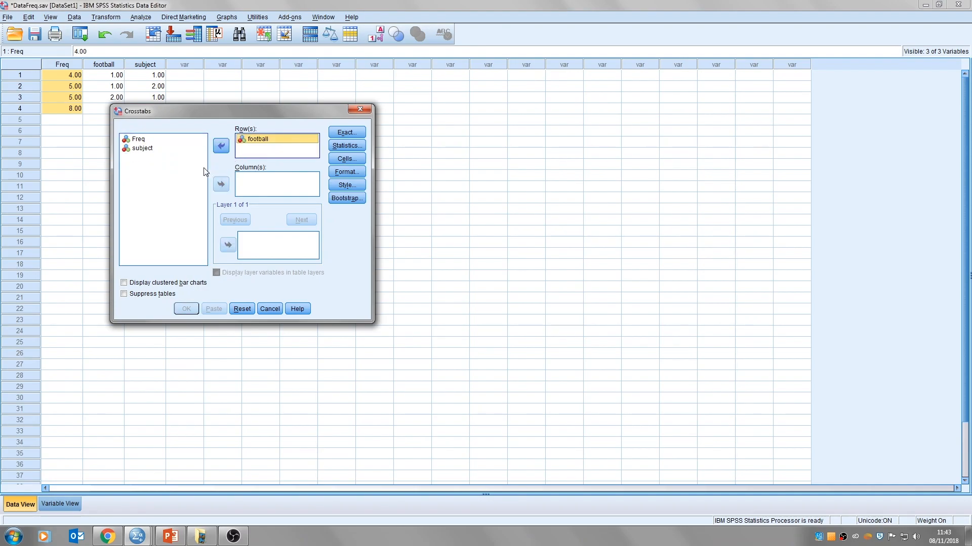
left_click(221, 184)
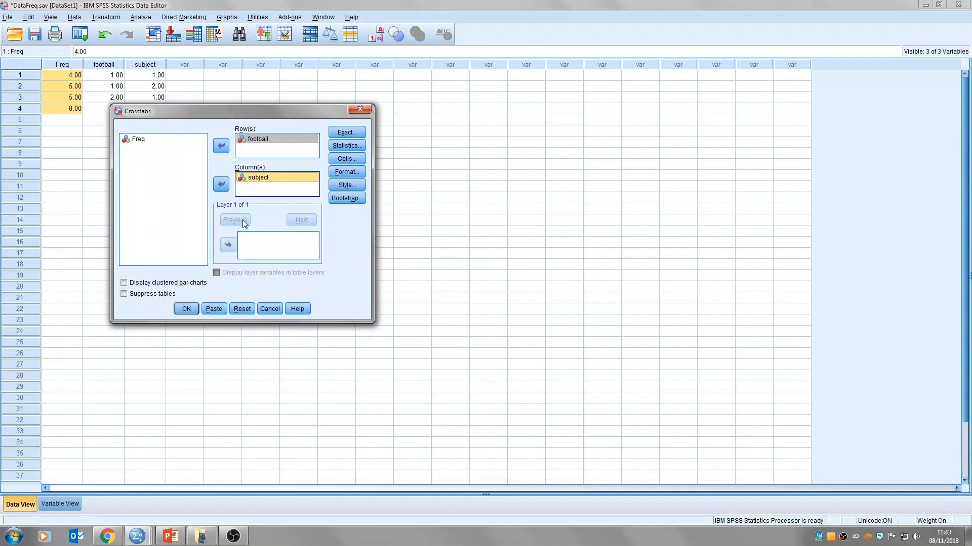
mouse_move(245, 224)
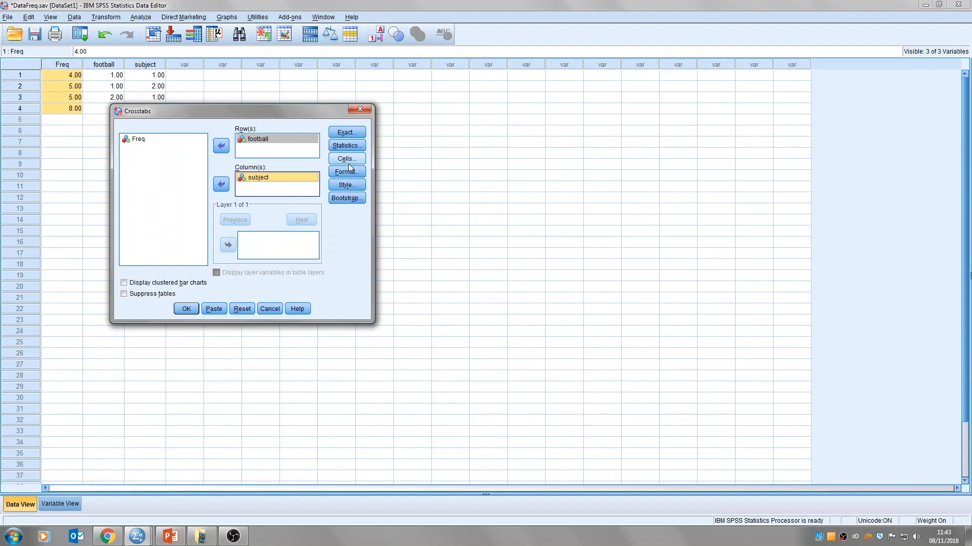
Request Expected counts alongside Observed in the crosstab cells
left_click(346, 158)
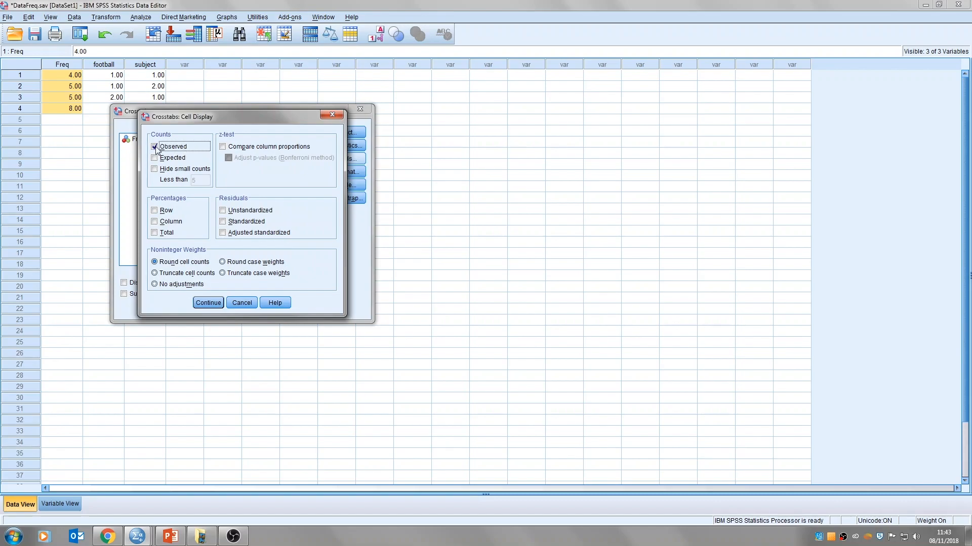
left_click(154, 158)
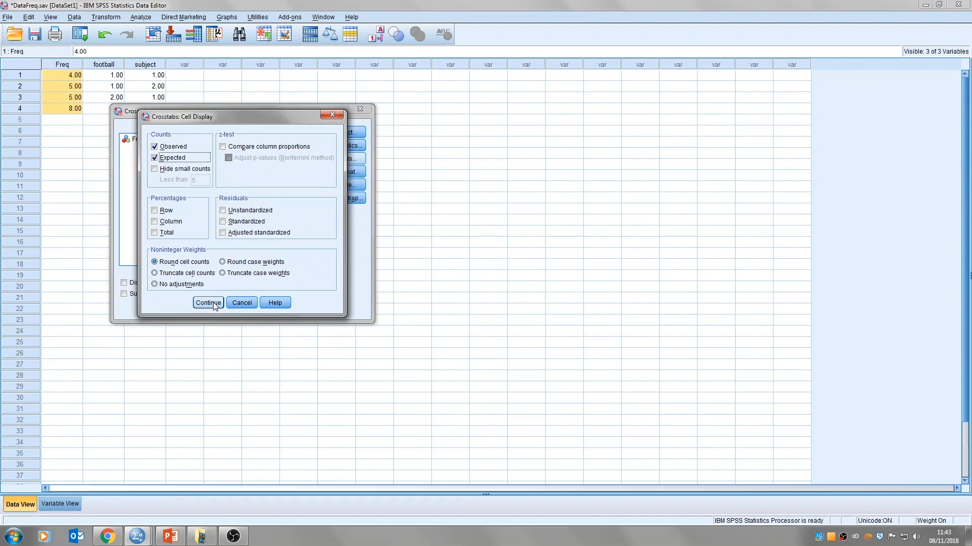
left_click(208, 302)
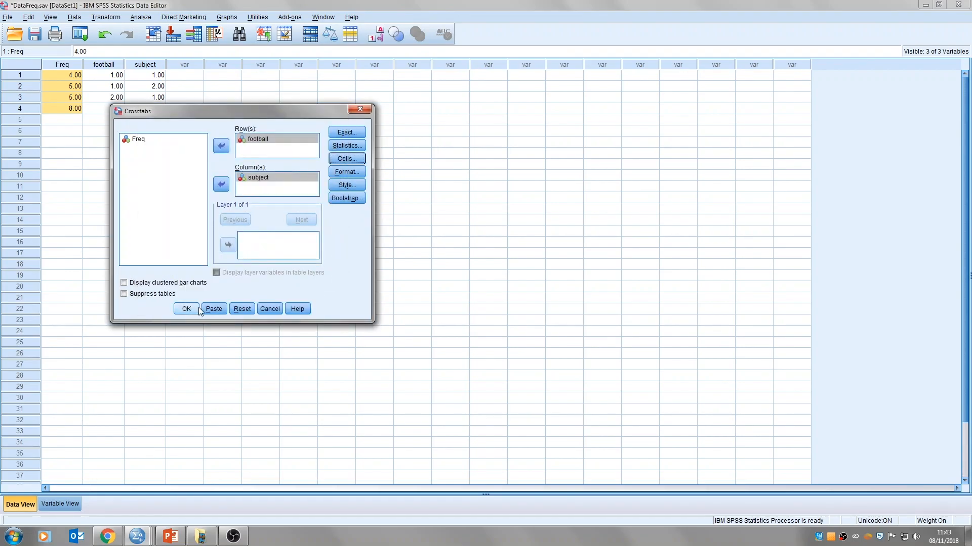
Run the crosstabs and view the football-by-subject table and chi-square tests in the Viewer
left_click(186, 308)
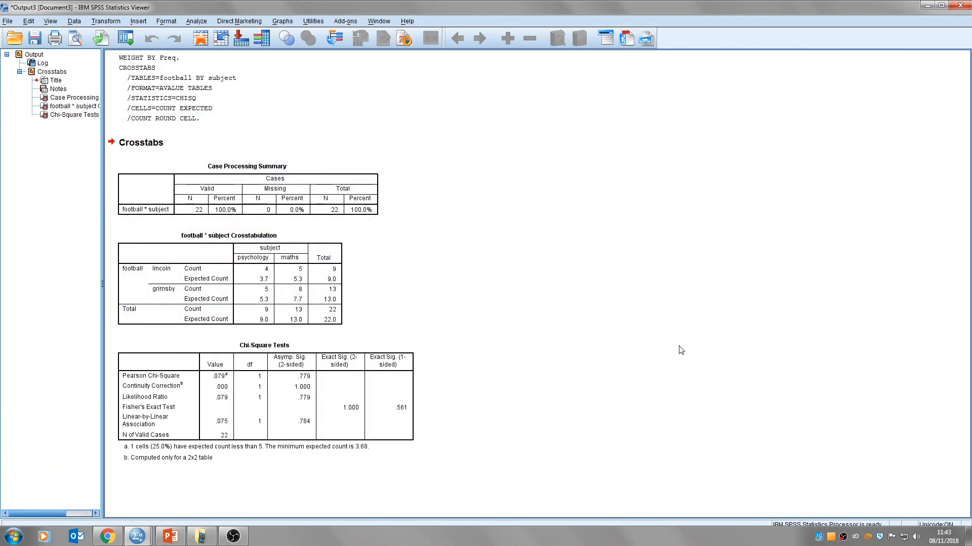
mouse_move(683, 391)
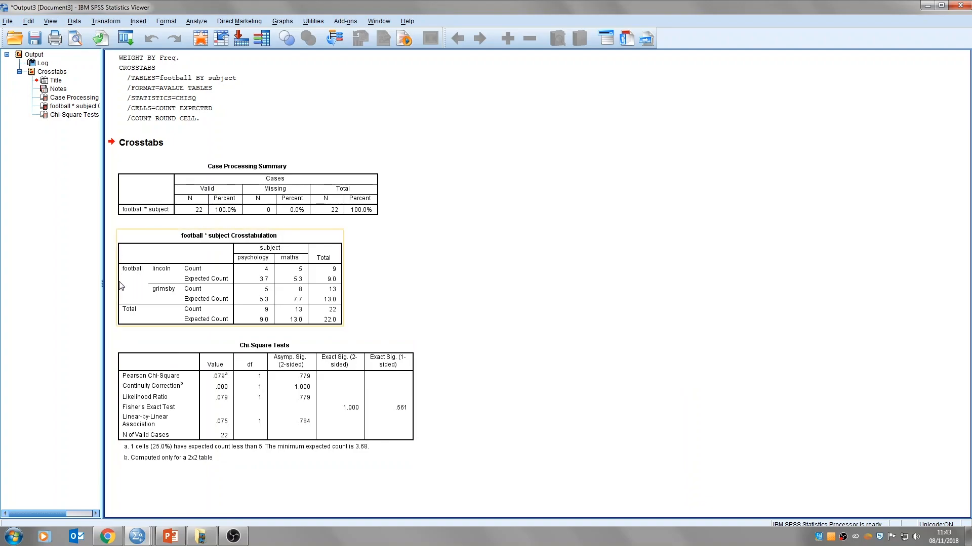
mouse_move(308, 254)
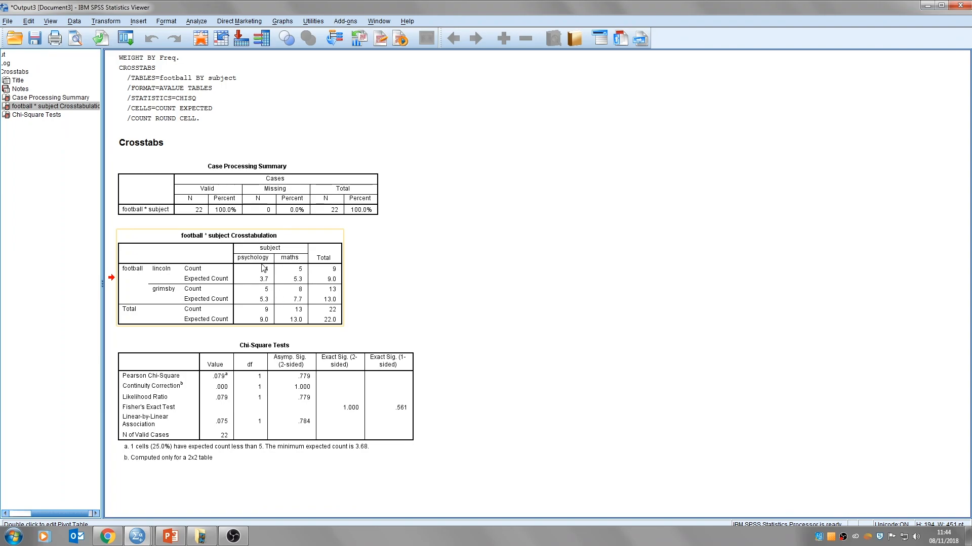
left_click(252, 268)
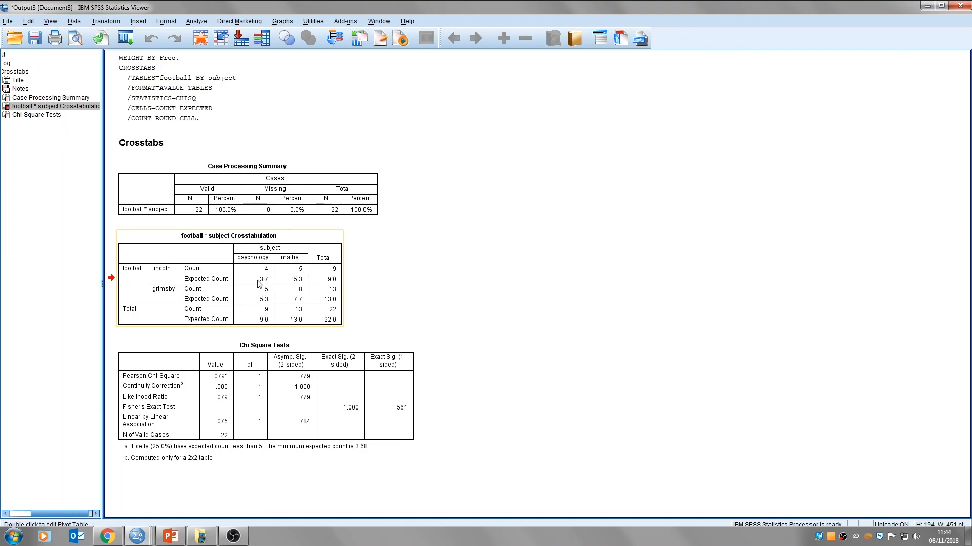
mouse_move(299, 285)
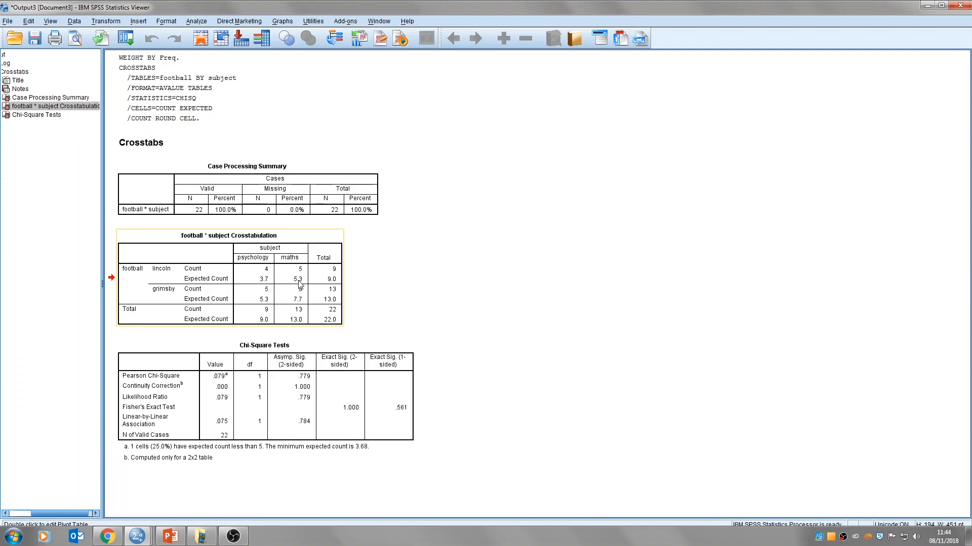
mouse_move(300, 287)
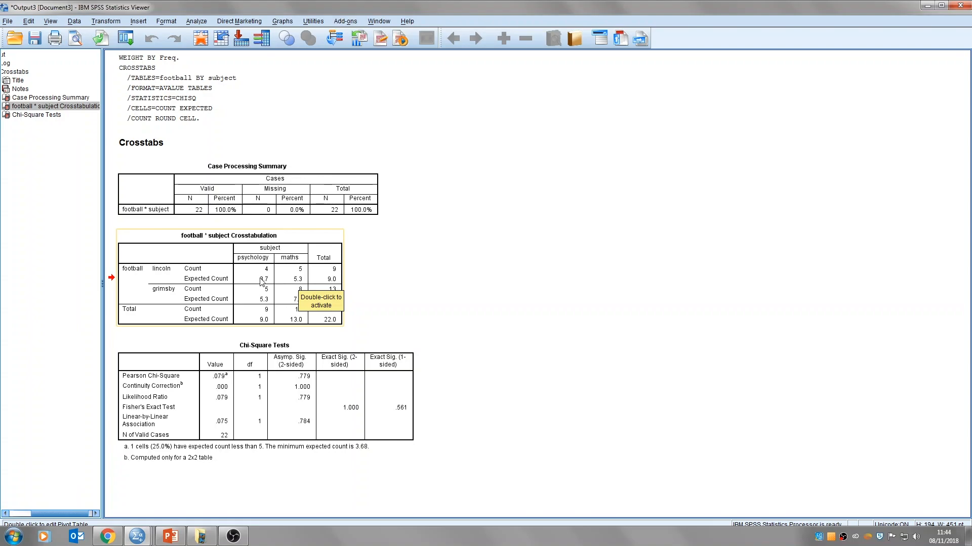
mouse_move(225, 307)
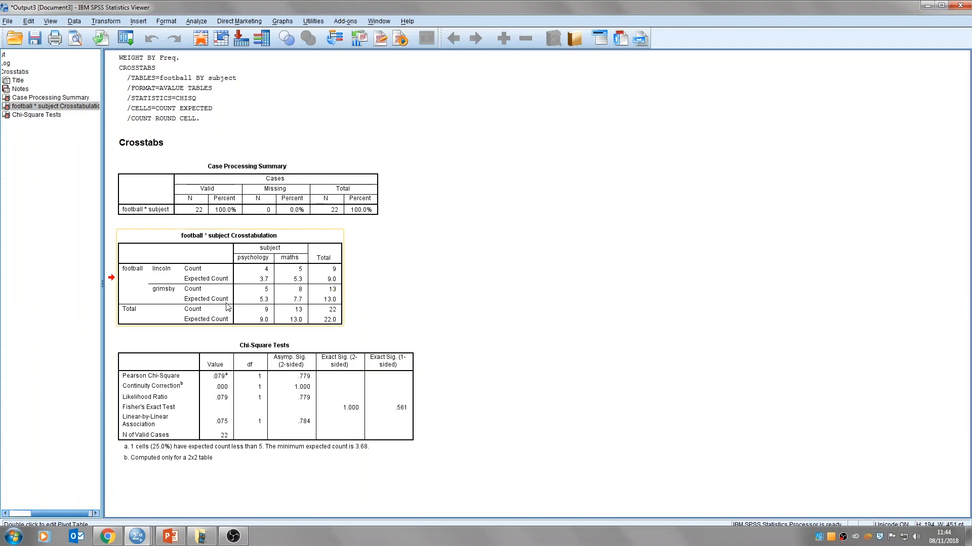
mouse_move(295, 305)
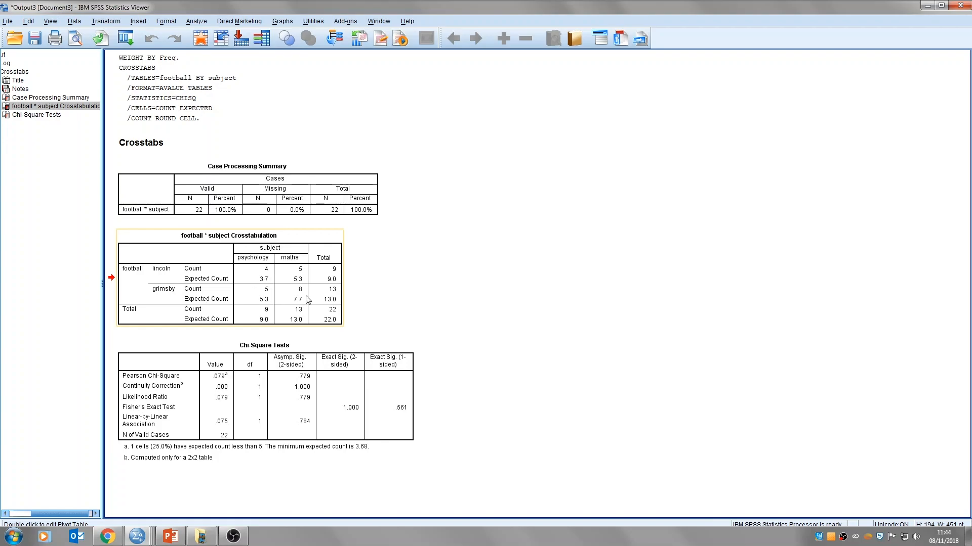
mouse_move(310, 305)
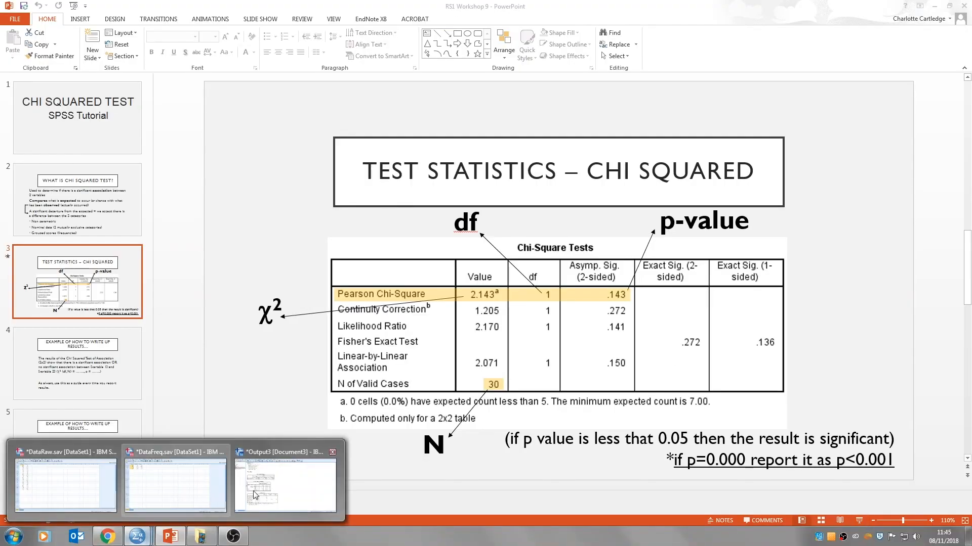
Return from the chi-squared slide to the SPSS Output3 window
left_click(286, 483)
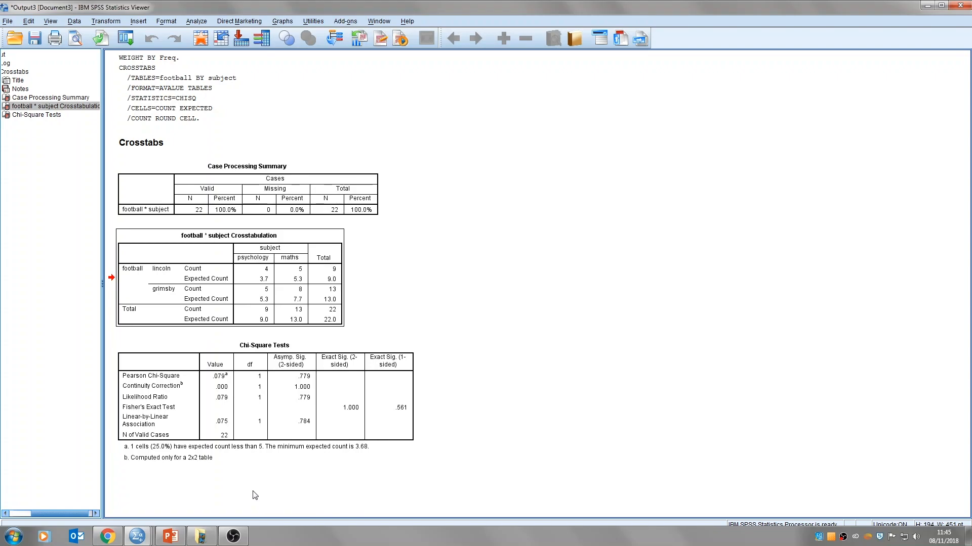
left_click(301, 381)
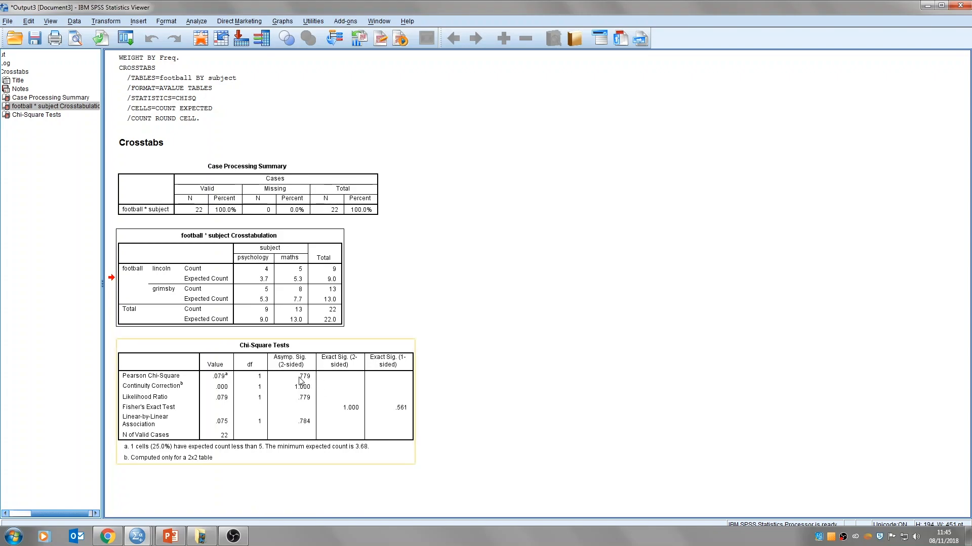
mouse_move(269, 377)
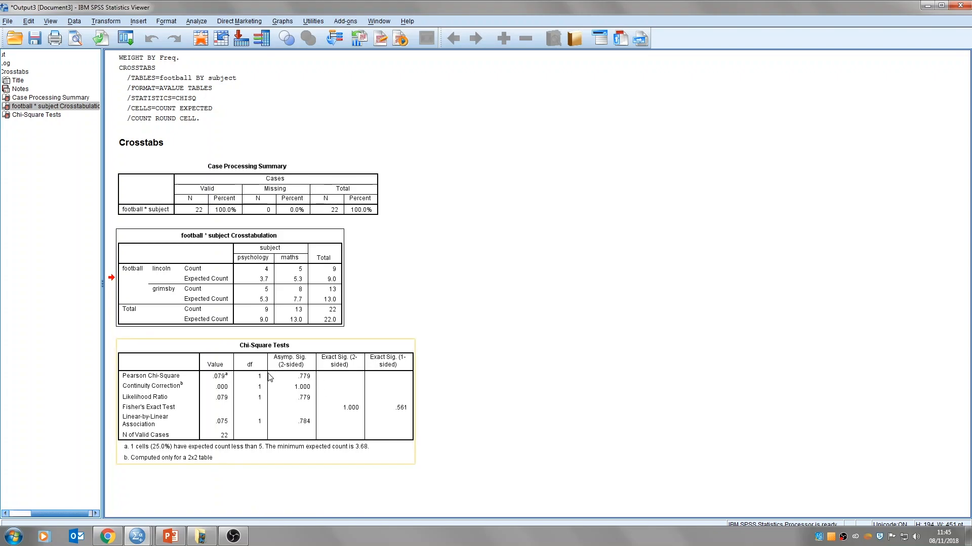
mouse_move(233, 433)
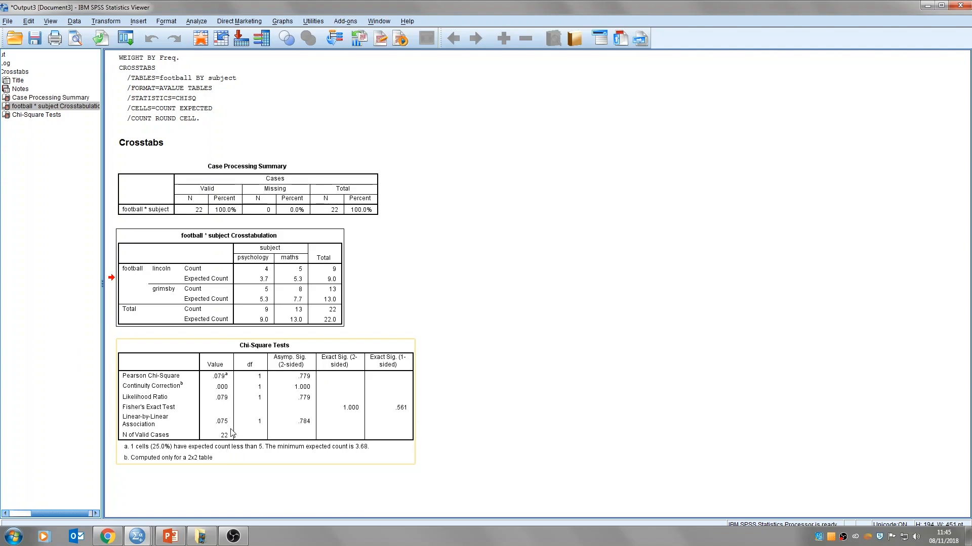
mouse_move(230, 440)
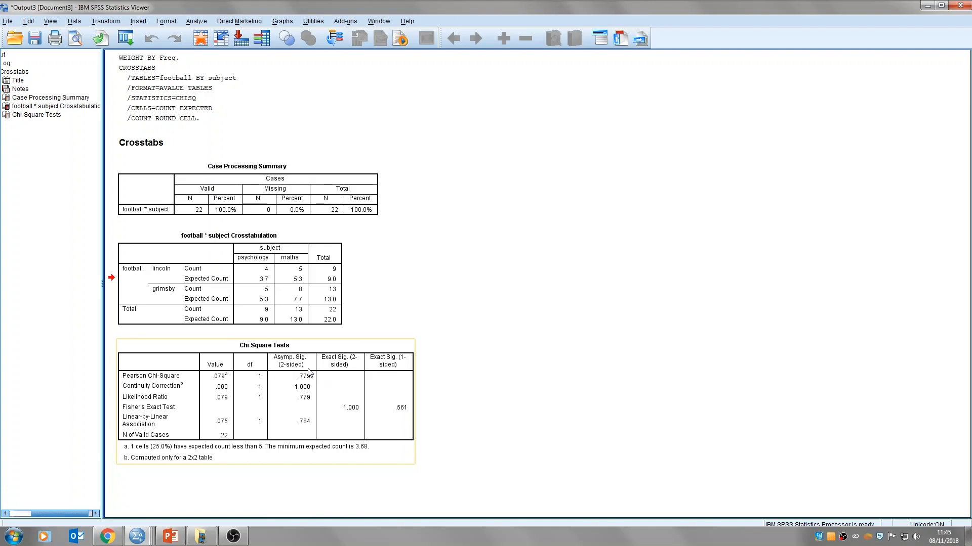
mouse_move(298, 383)
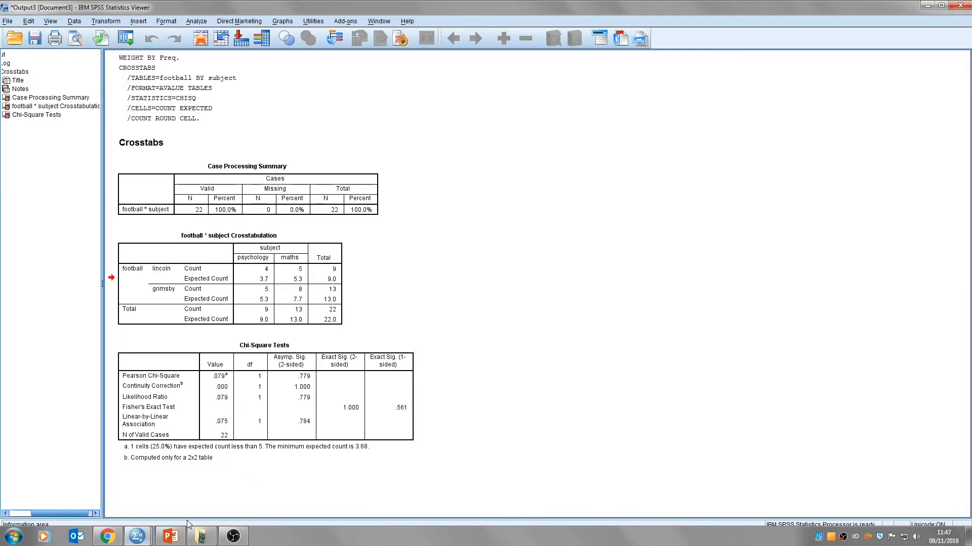
left_click(216, 383)
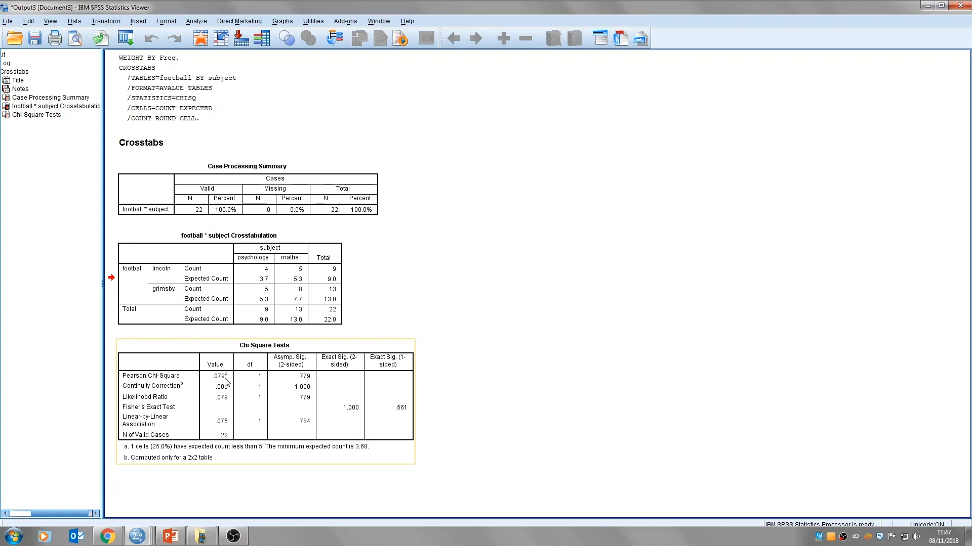